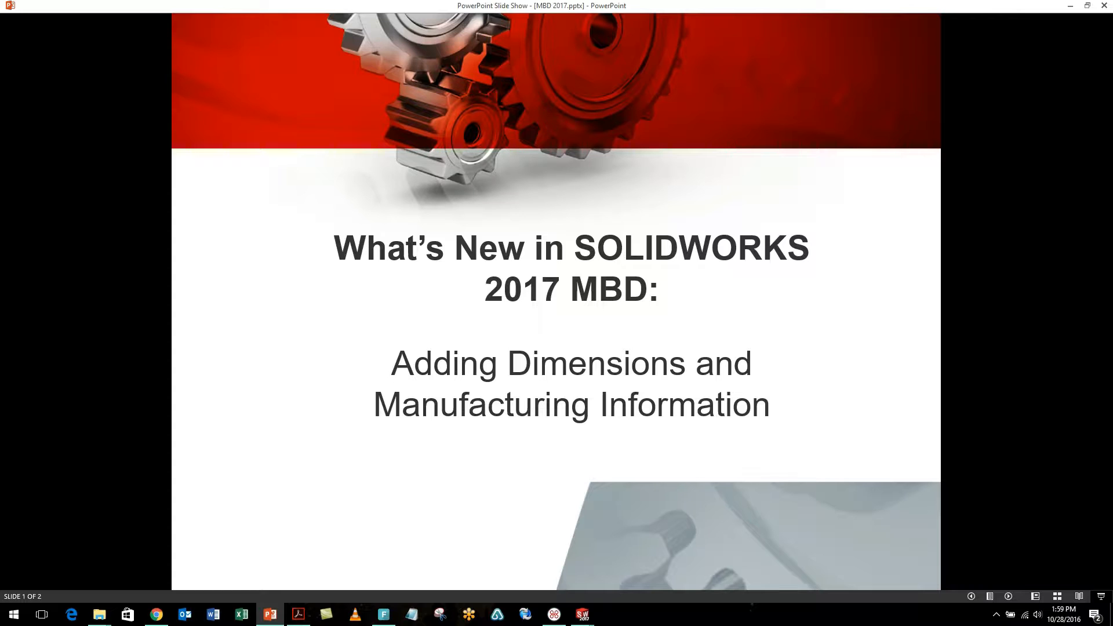
mouse_move(581, 614)
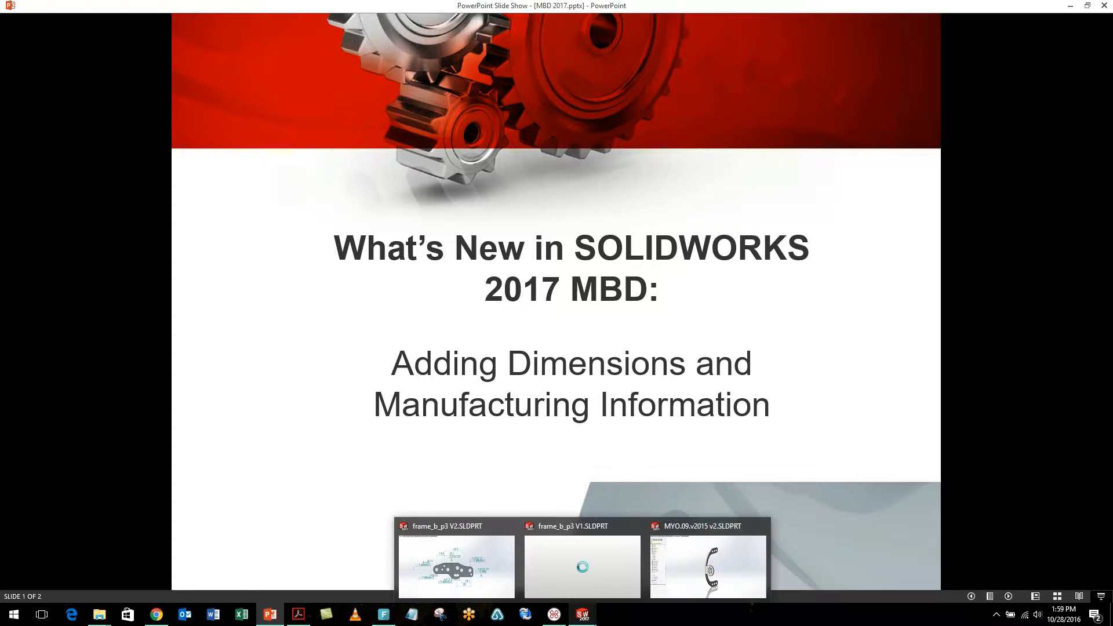
Switch from the PowerPoint title slide to the curved bracket part in SolidWorks.
click(707, 564)
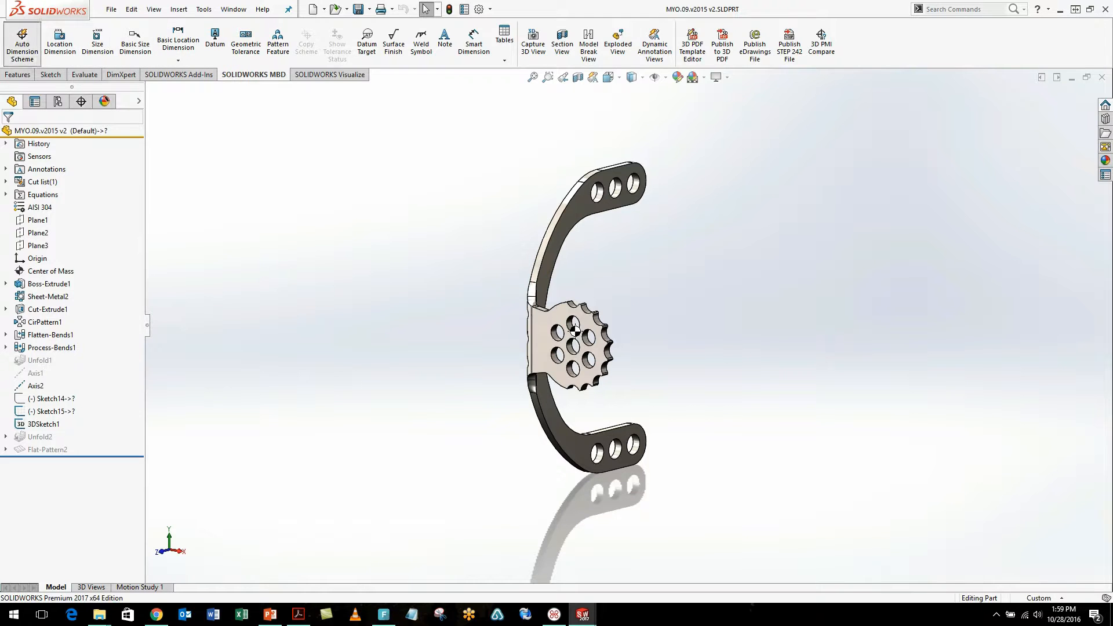
Auto-dimension Hole Pattern1 from datums Plane4 and Simple Hole1, then colour the part by tolerance status.
click(22, 41)
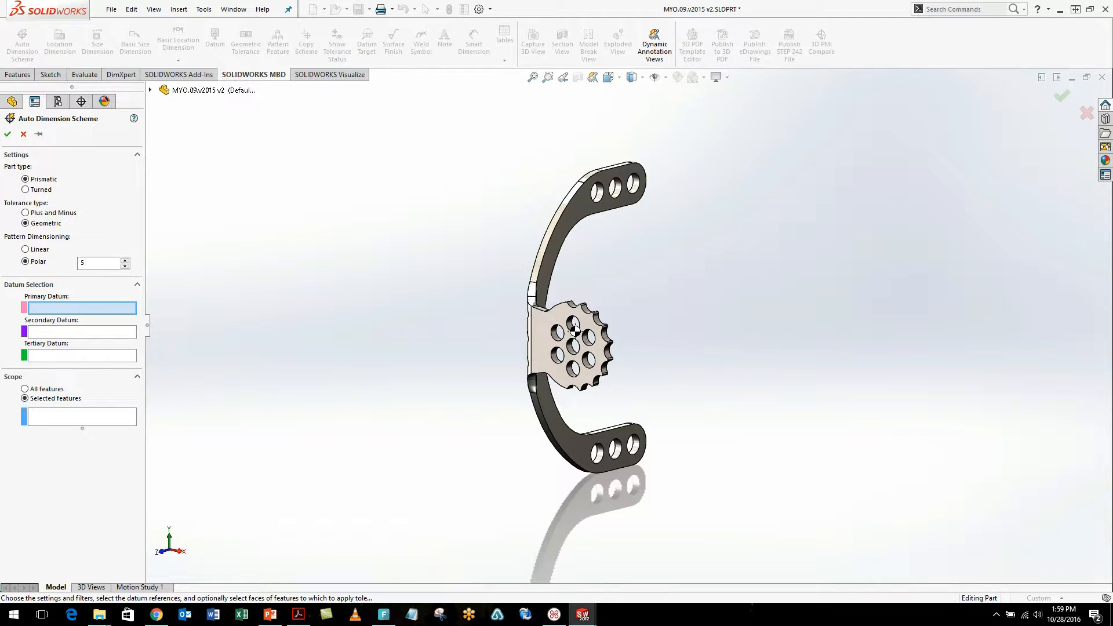
click(572, 331)
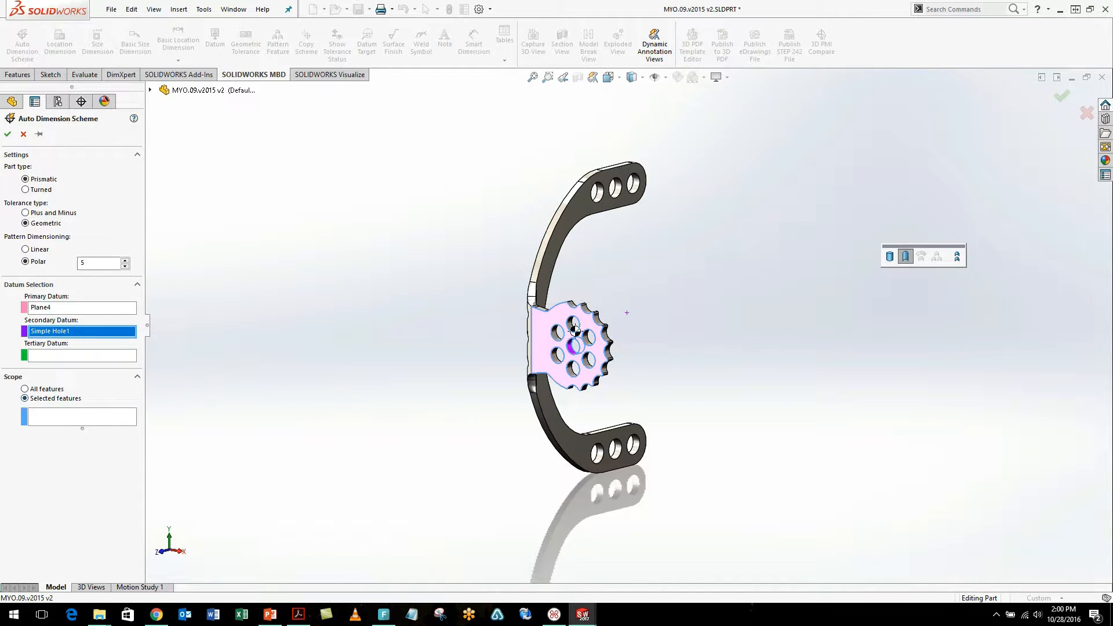
click(568, 348)
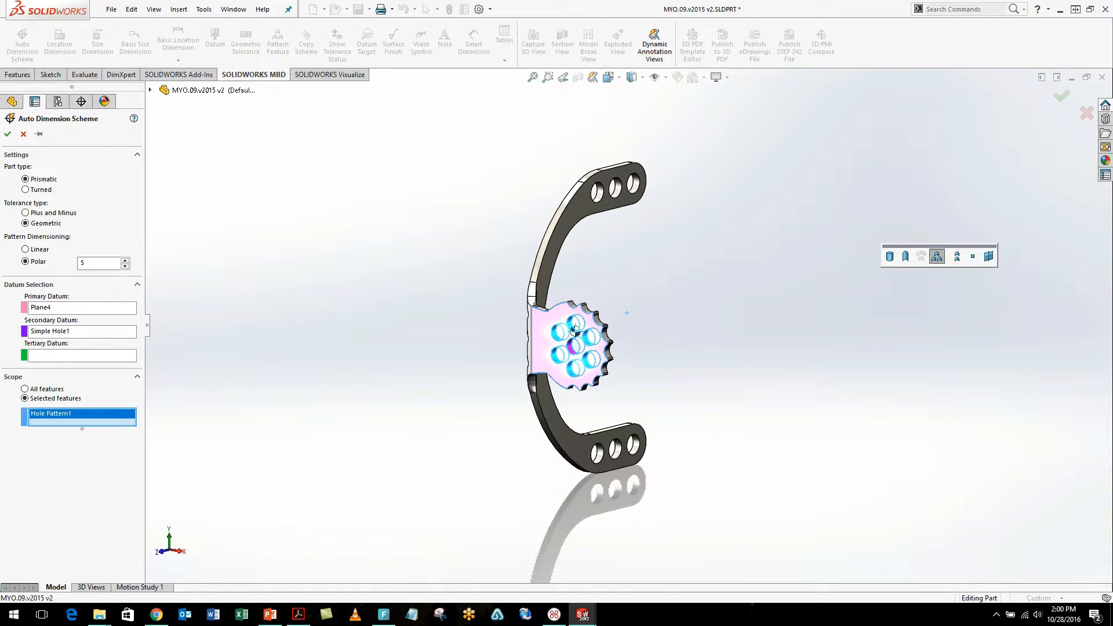
click(8, 135)
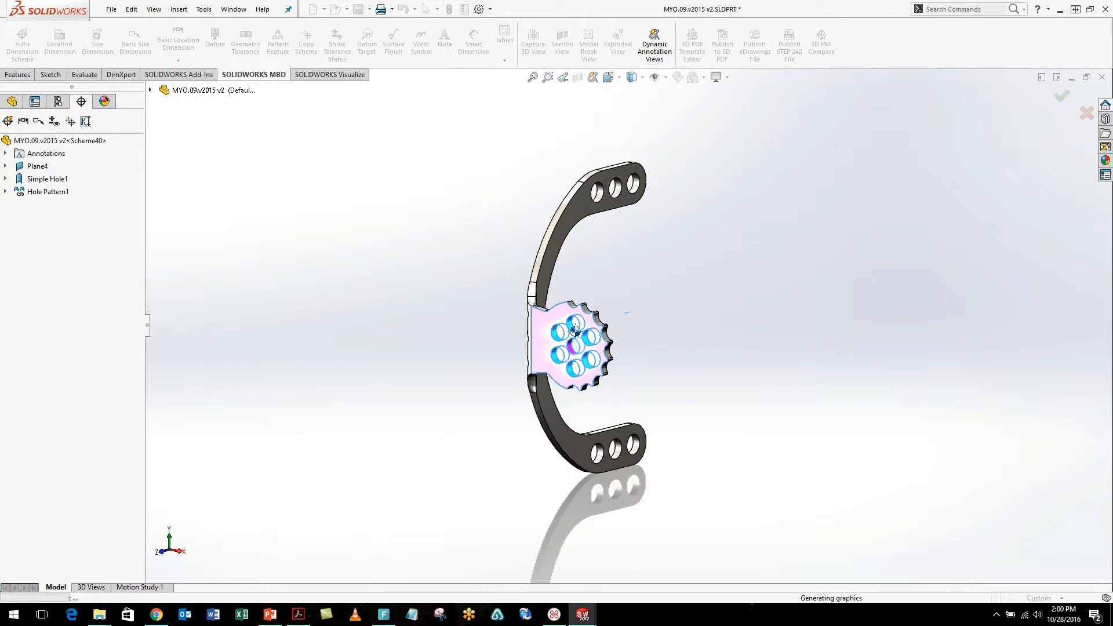
click(337, 43)
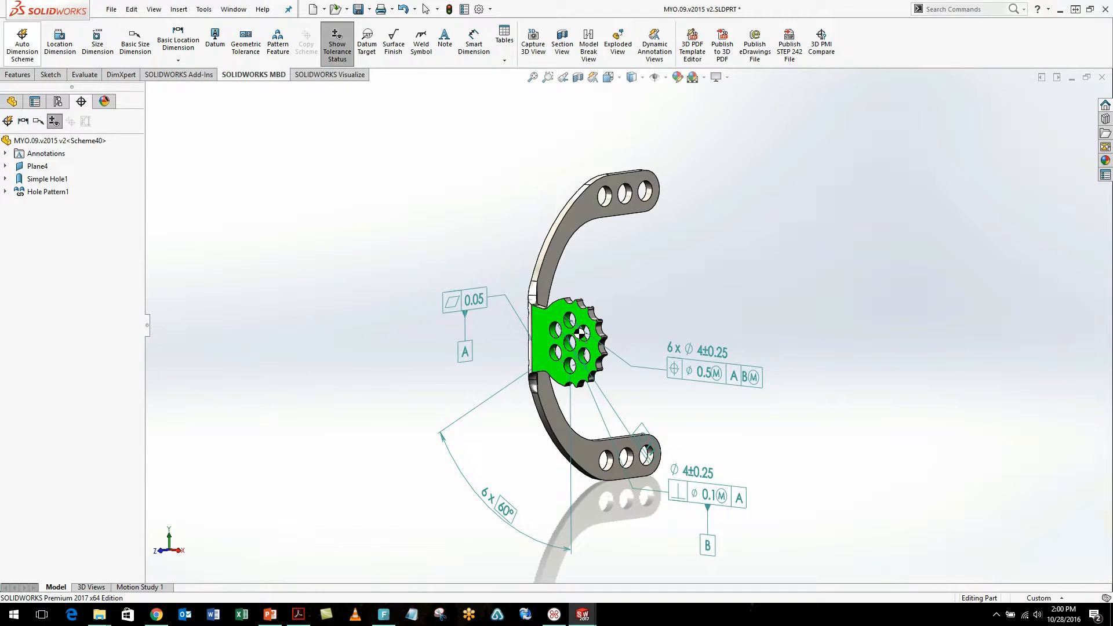
Auto-dimension Hole Pattern2 linearly to datums A and B: Ø5±0.25 with 40.37, 26.37, 33.37 locations.
click(21, 43)
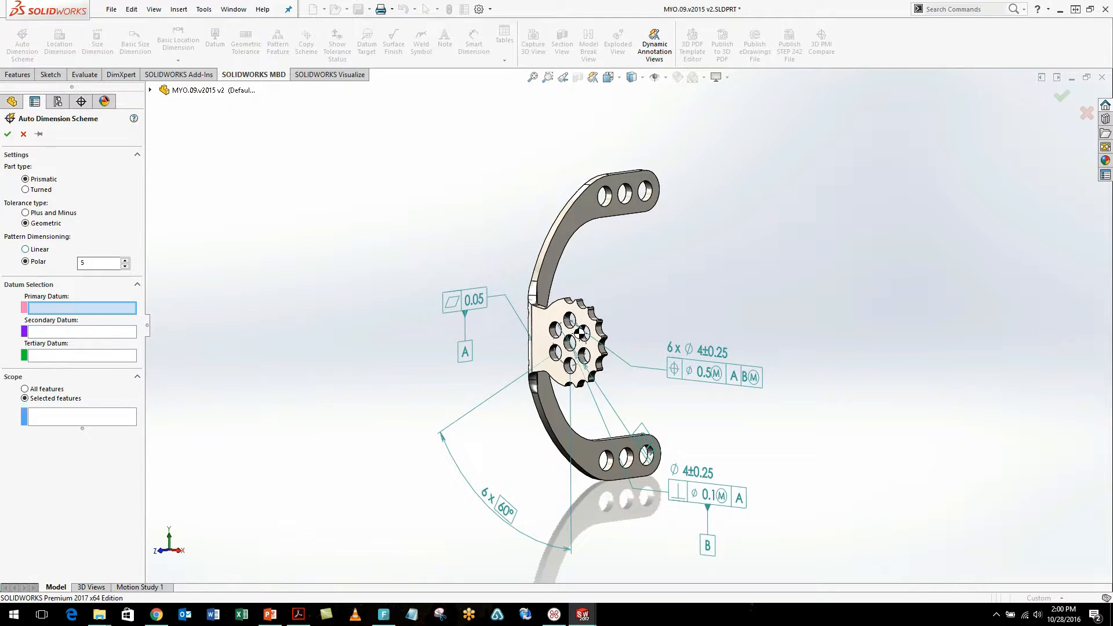
click(26, 250)
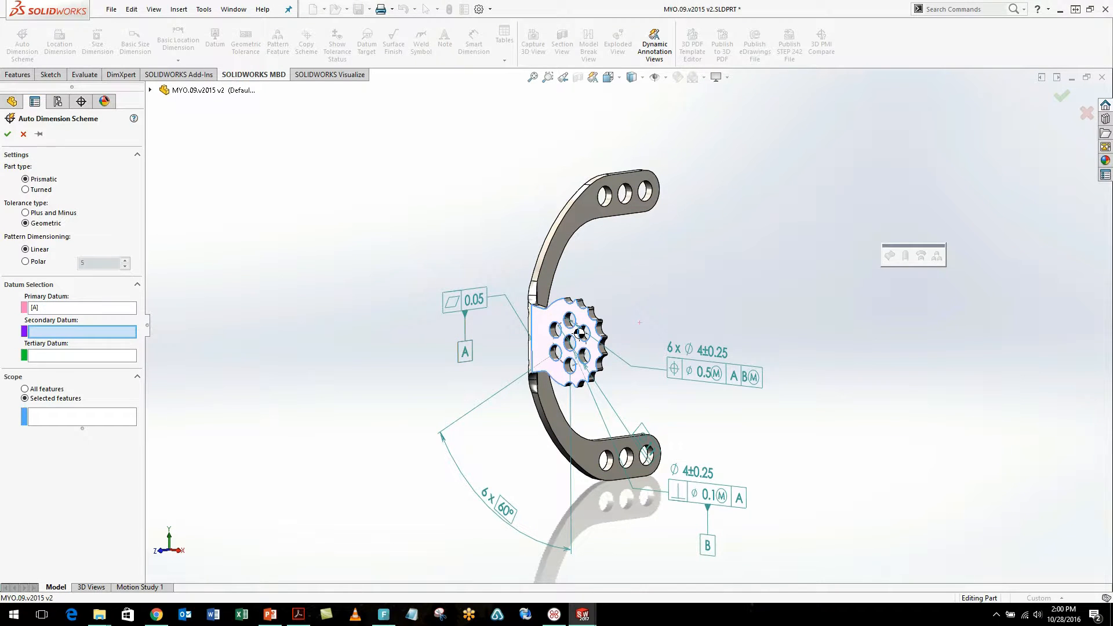
click(577, 333)
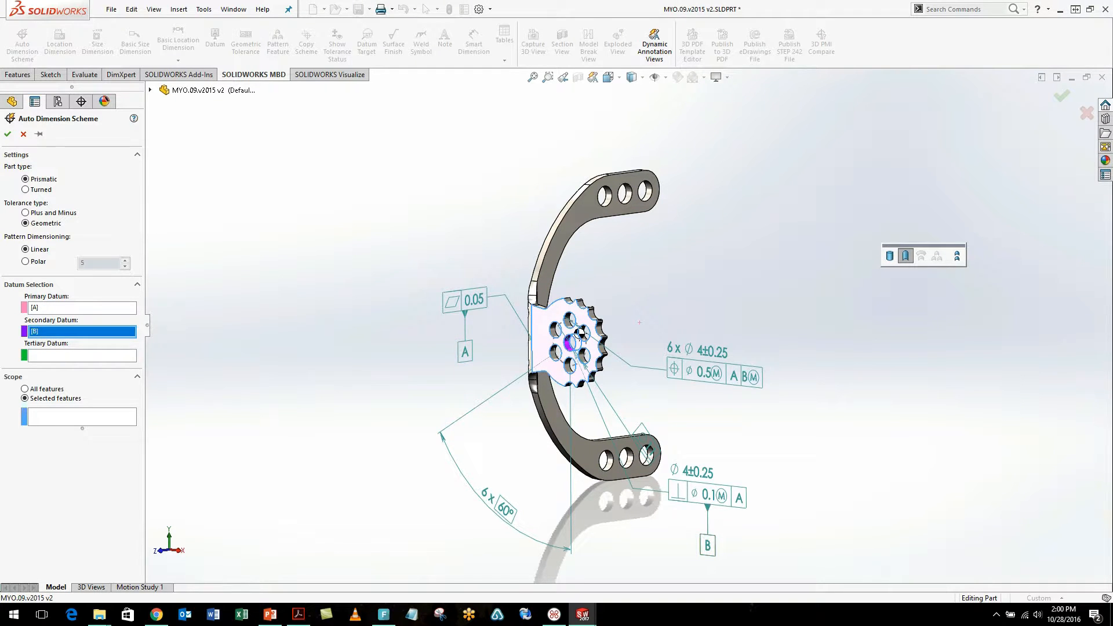
click(80, 416)
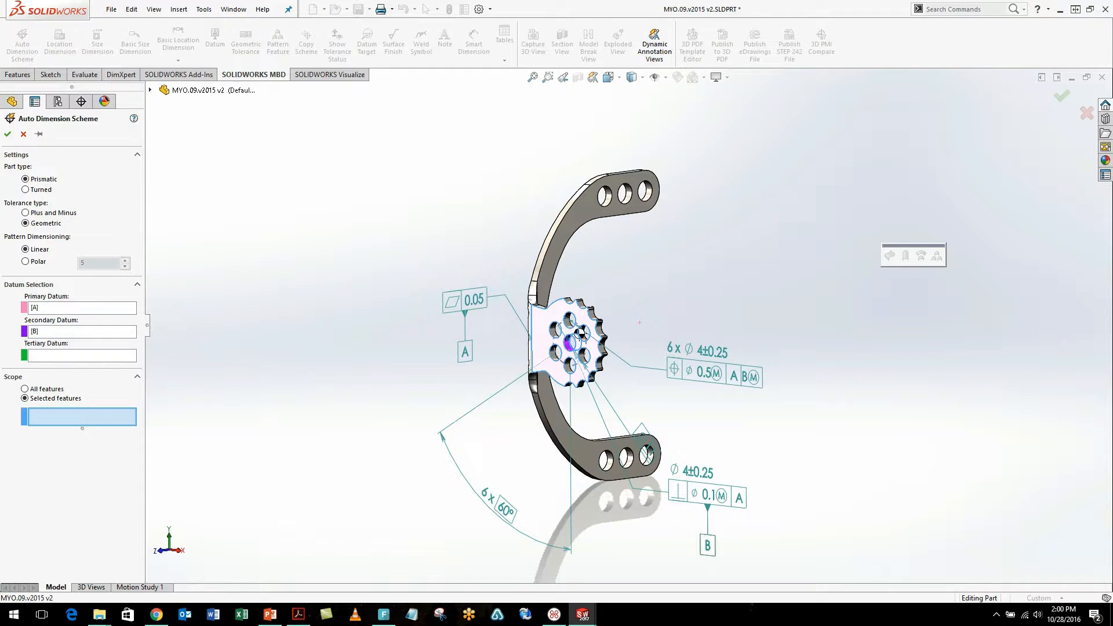
click(627, 188)
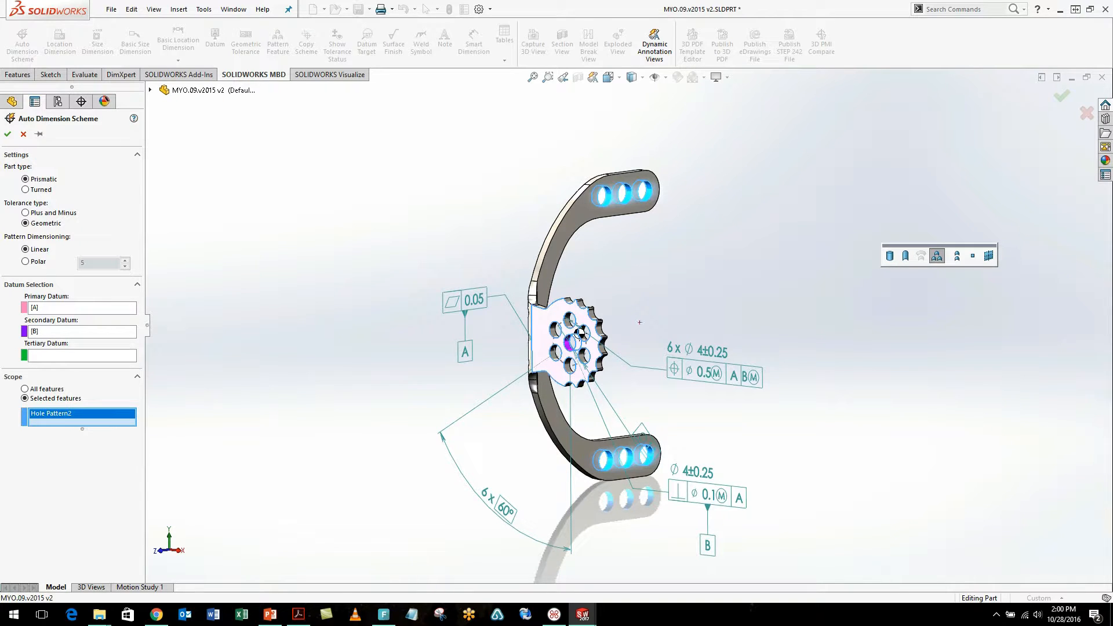
click(8, 135)
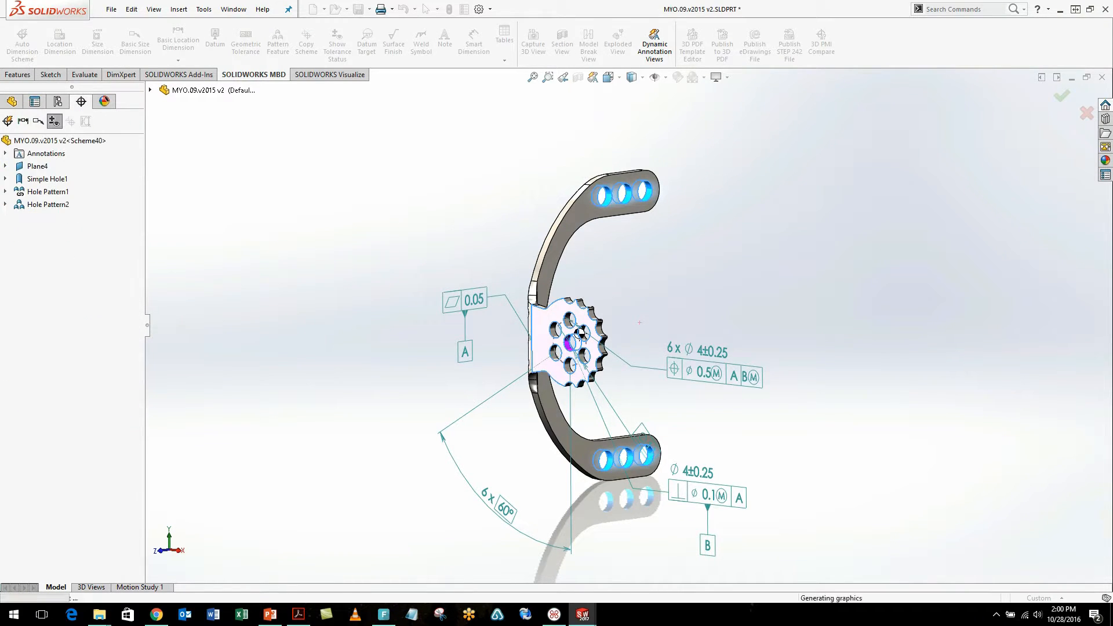
click(336, 43)
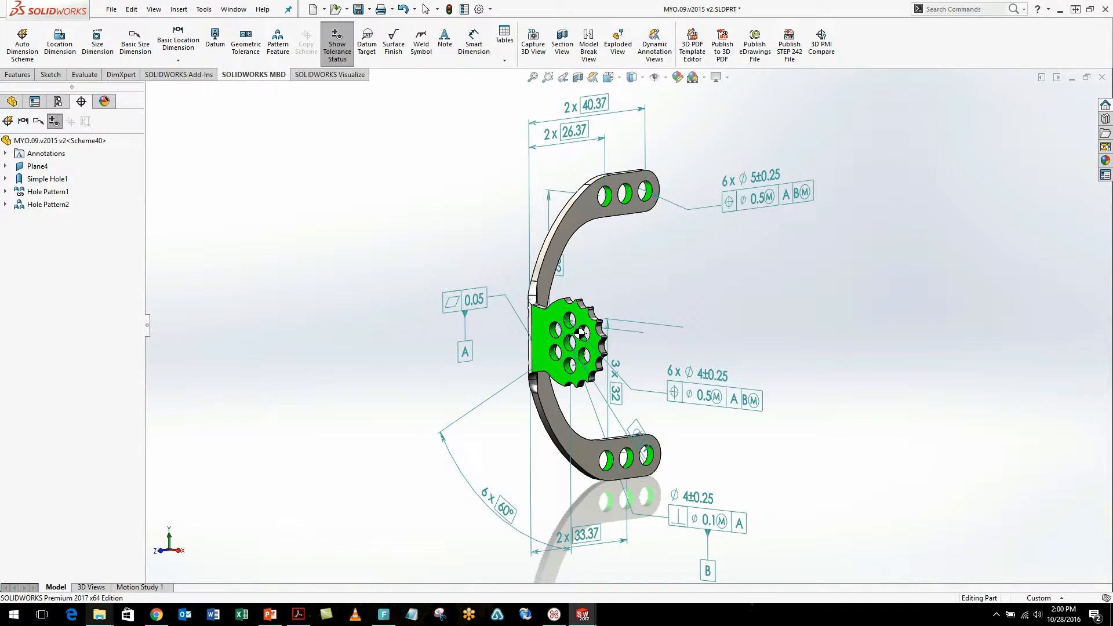
Show the saved 3D views and activate the Right Detail view.
click(91, 586)
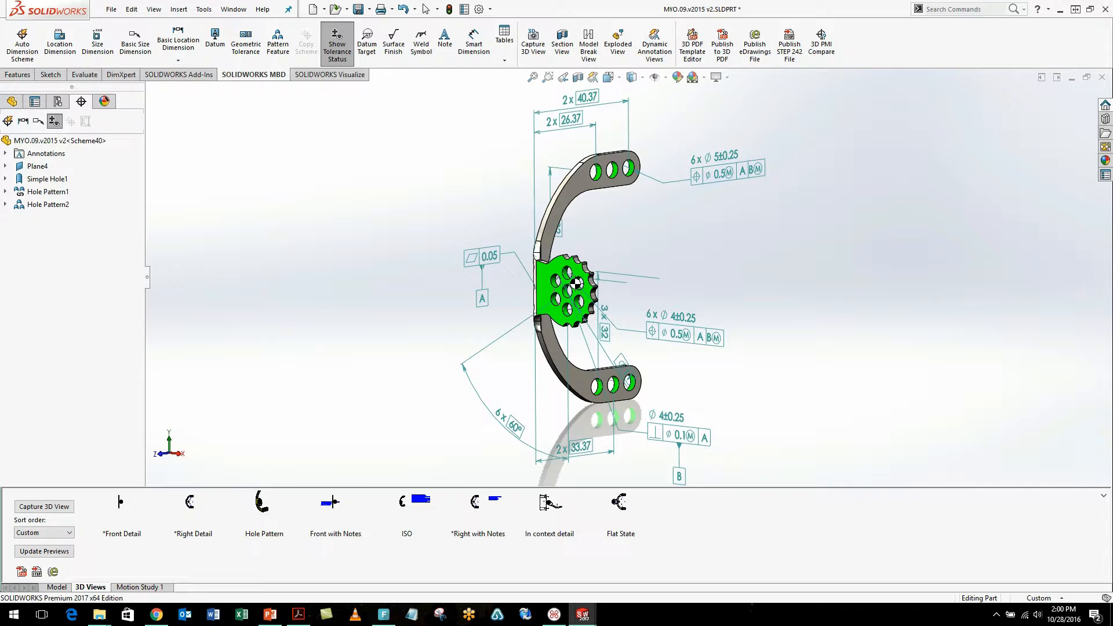
click(193, 501)
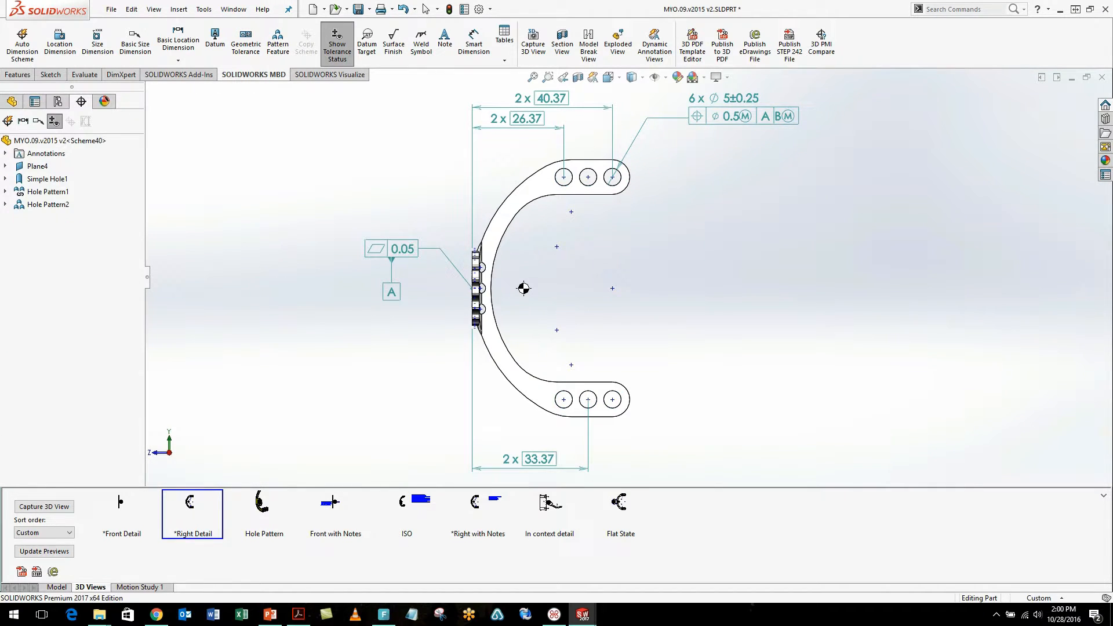
click(60, 39)
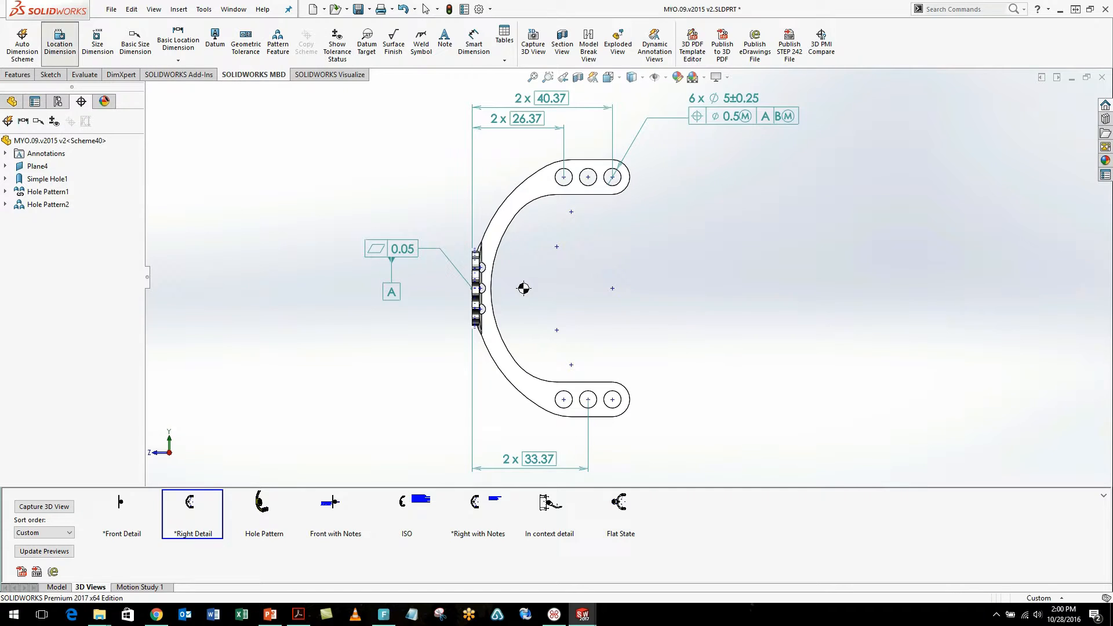
Add a 14.79 +0.50/-0.50 location dimension from Point1 to Plane4 below the part.
click(599, 158)
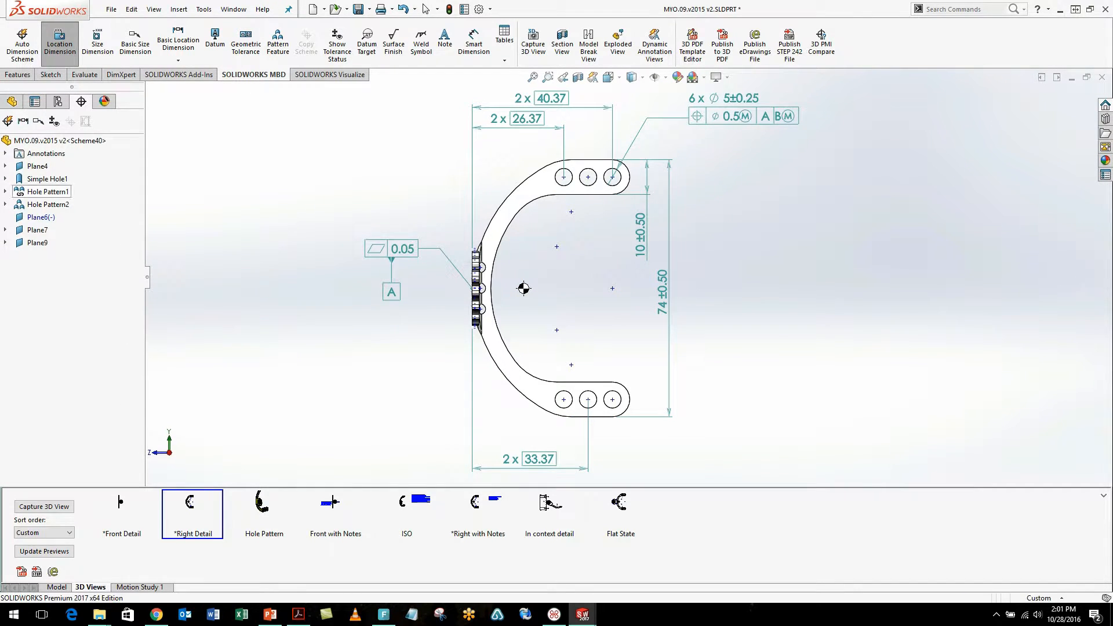
click(38, 166)
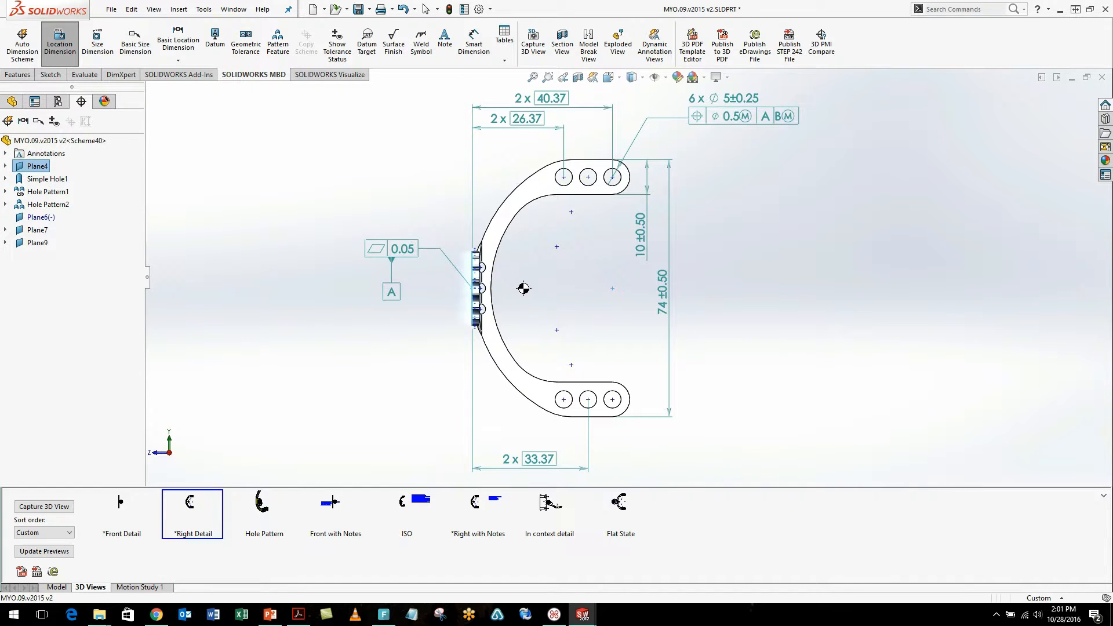
mouse_move(523, 288)
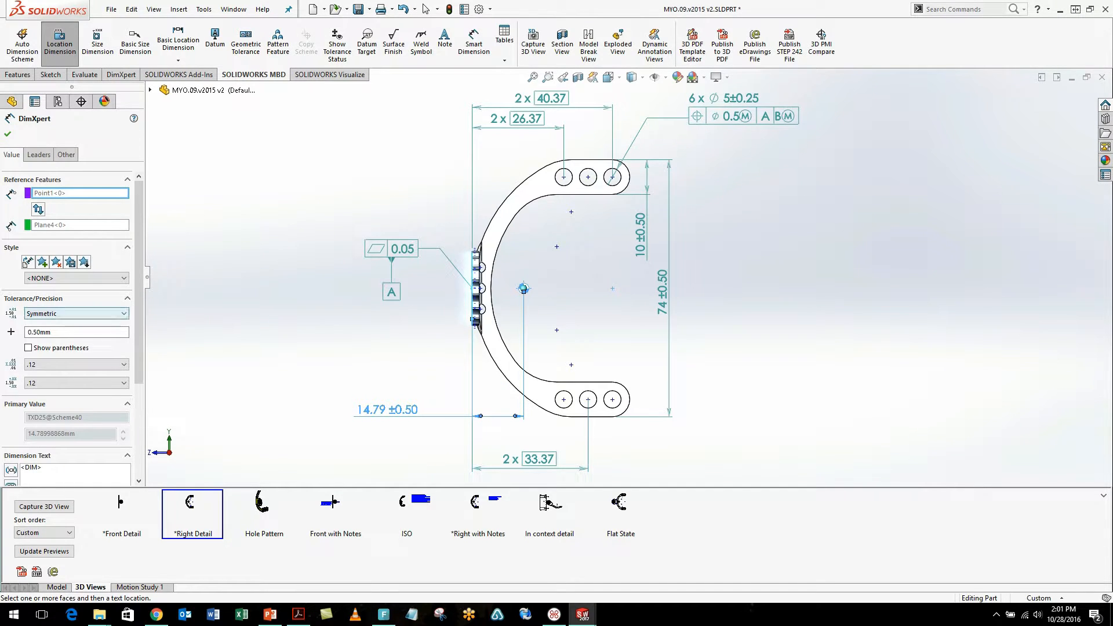
click(74, 313)
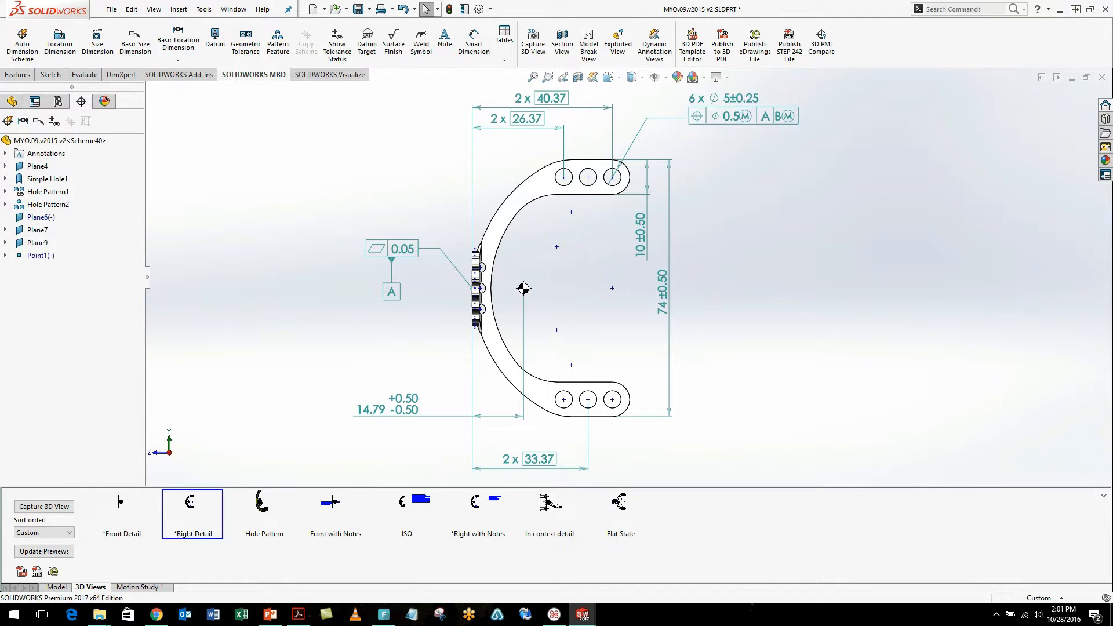
mouse_move(134, 41)
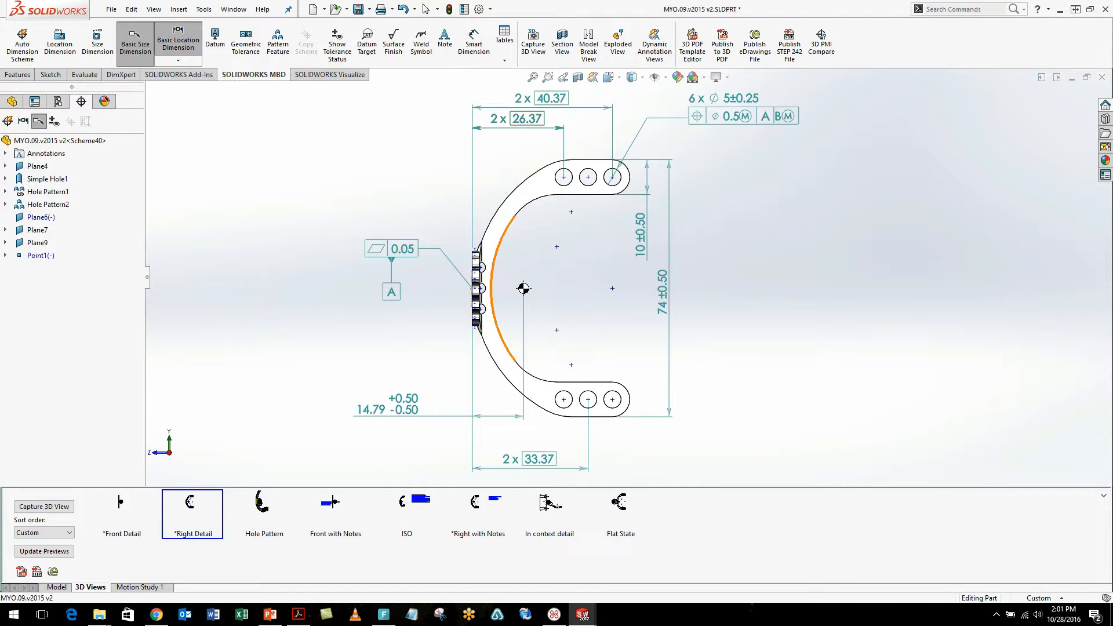
Add basic radius dimensions R40 and R35 to the outer and inner arcs (Cylinder1, Cylinder2).
click(485, 235)
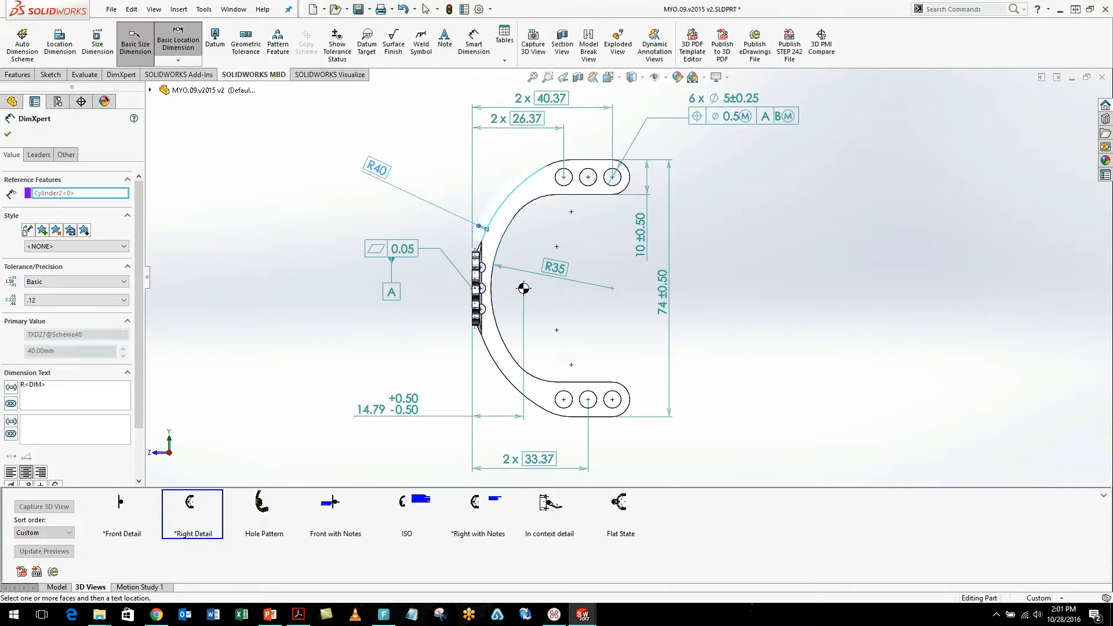
click(7, 115)
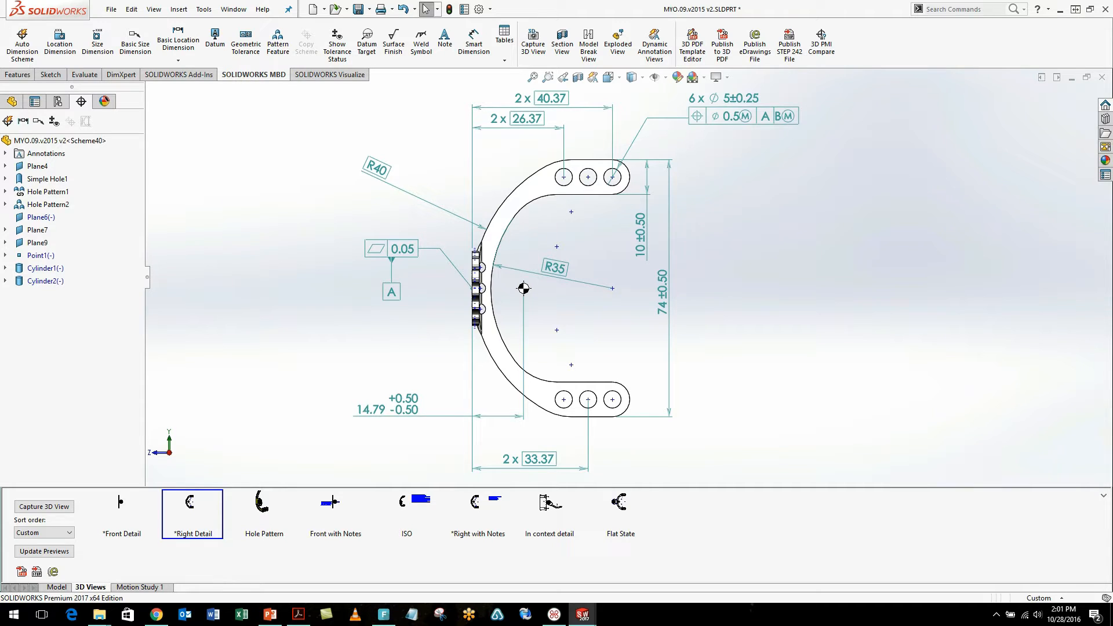
Sort the saved 3D views by Name, try History, return to Name, and activate Right with Notes.
click(43, 532)
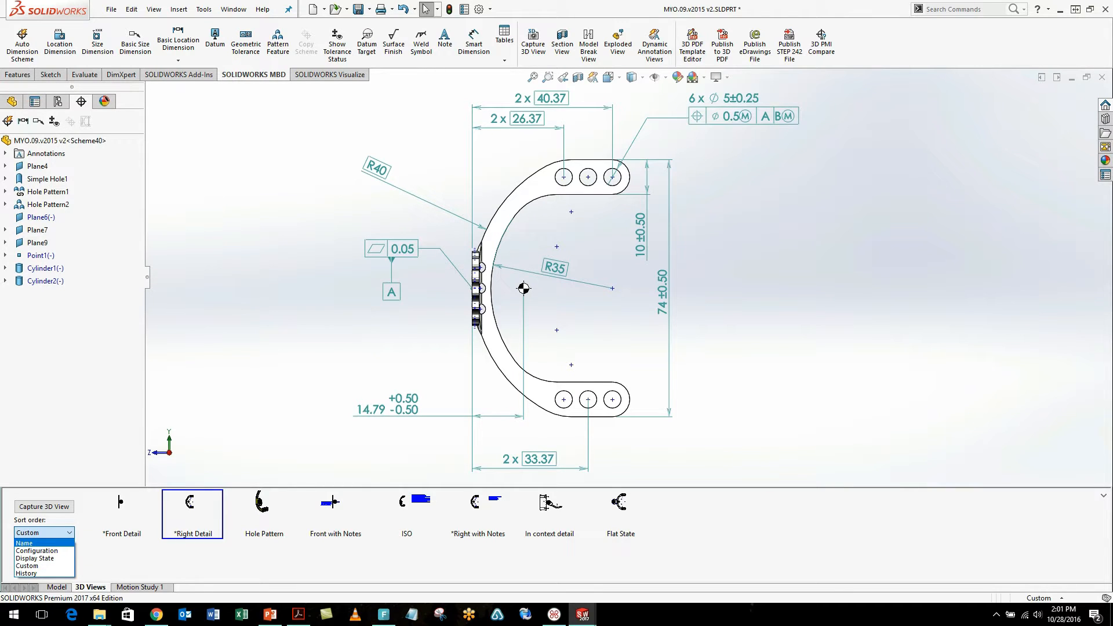
click(24, 543)
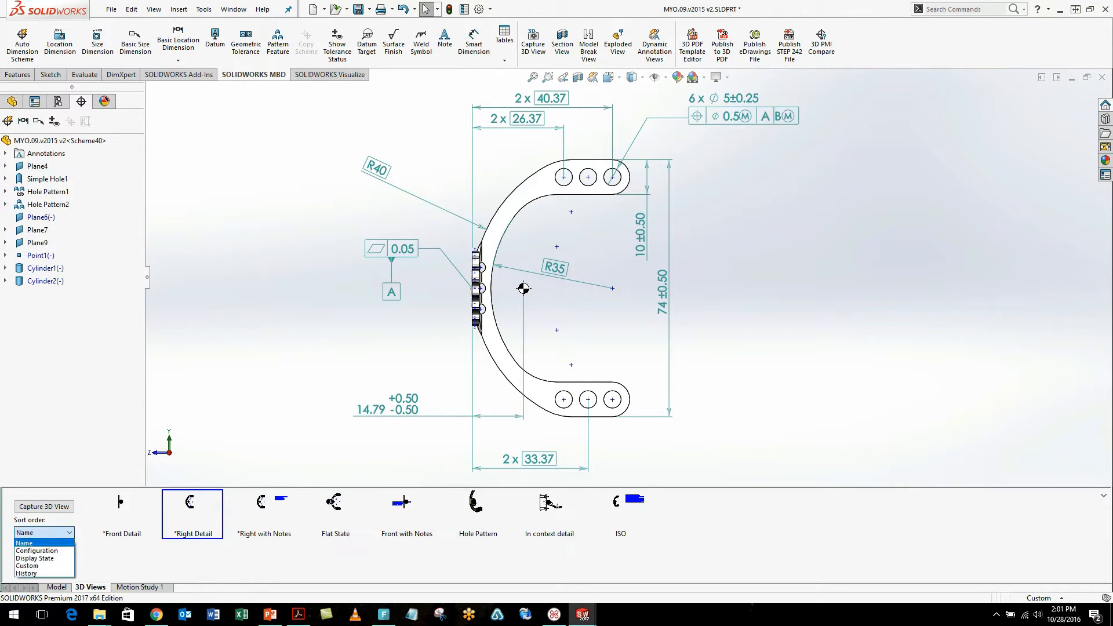
click(23, 572)
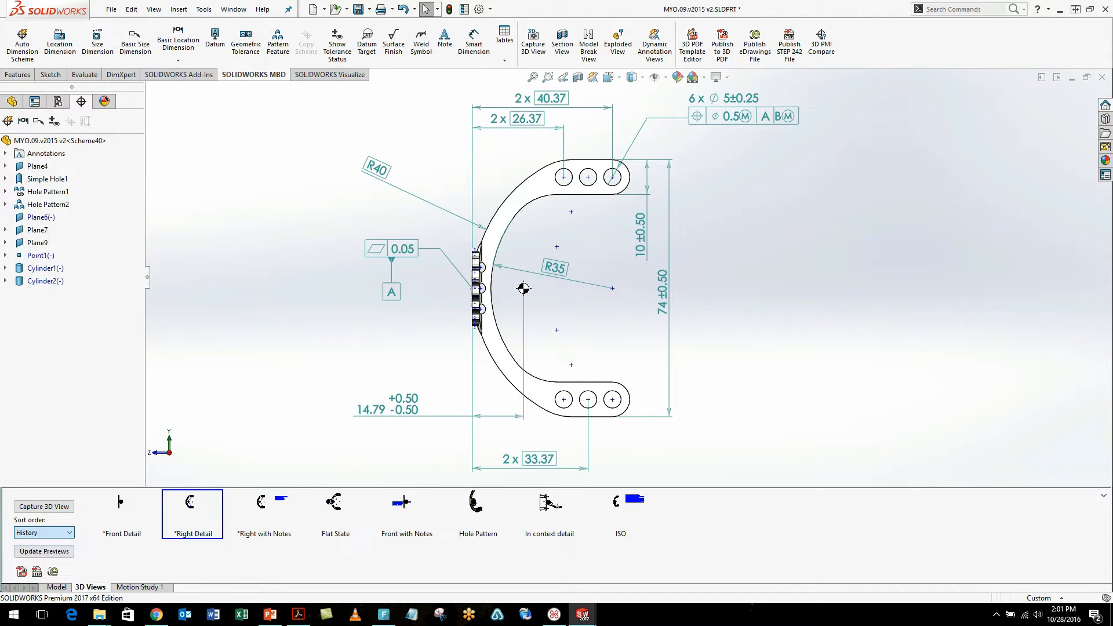
click(43, 532)
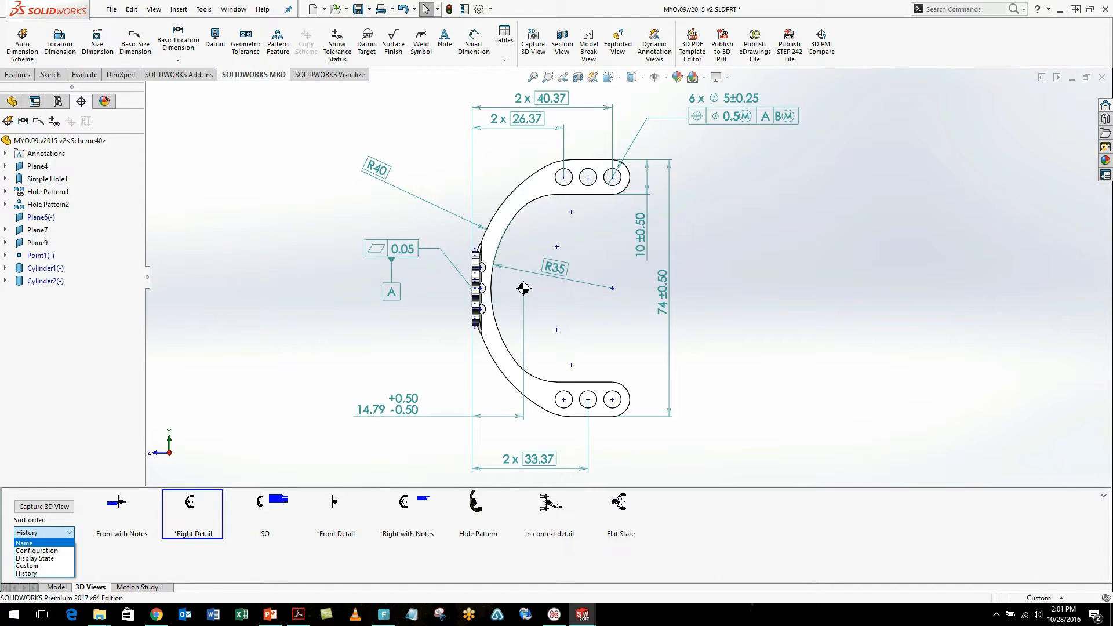
click(23, 542)
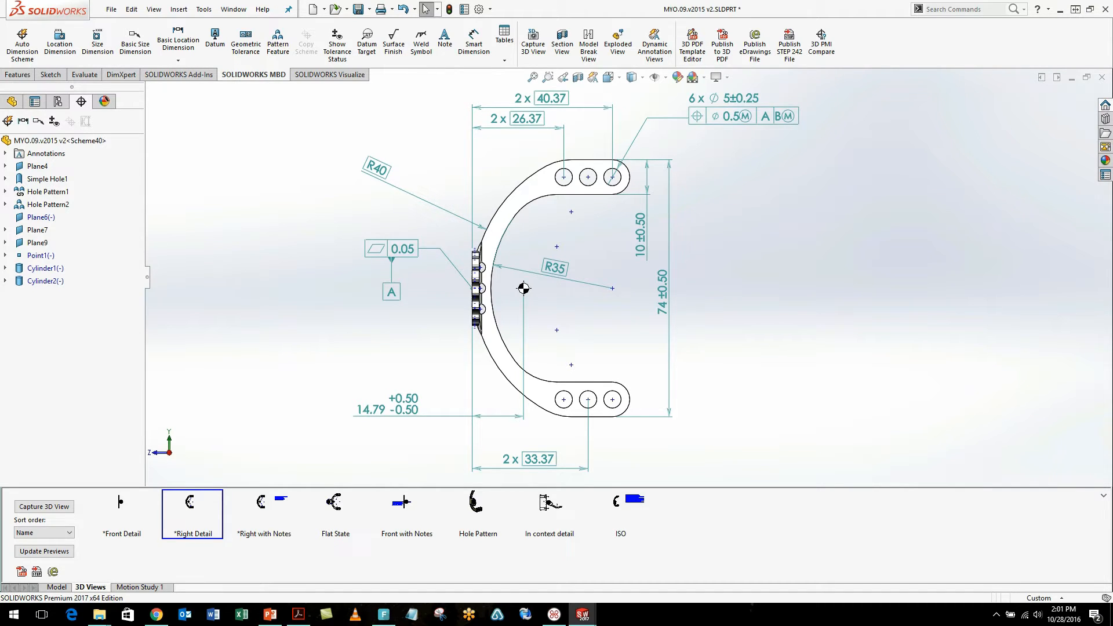
mouse_move(263, 502)
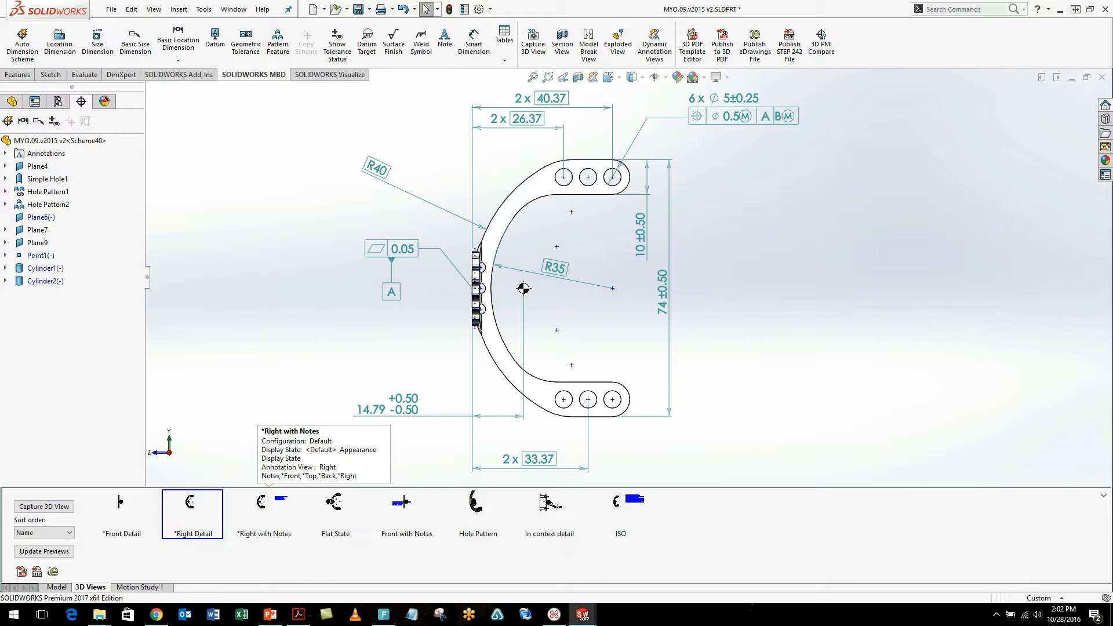
click(263, 513)
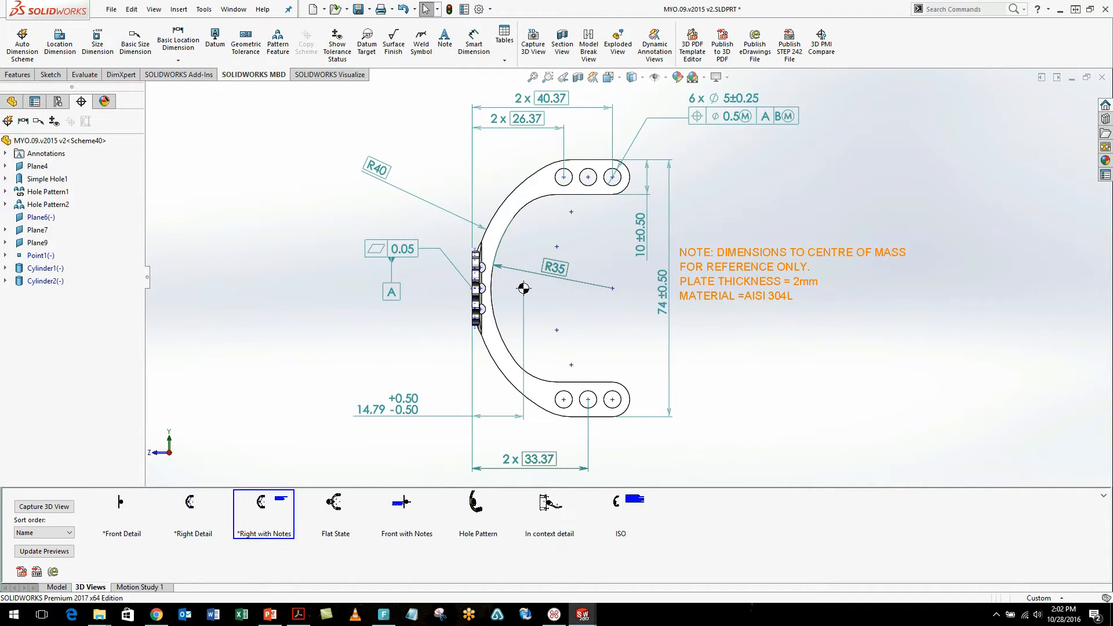
Show the Front with Notes and ISO views with general notes, then return to the PowerPoint slide show.
click(792, 274)
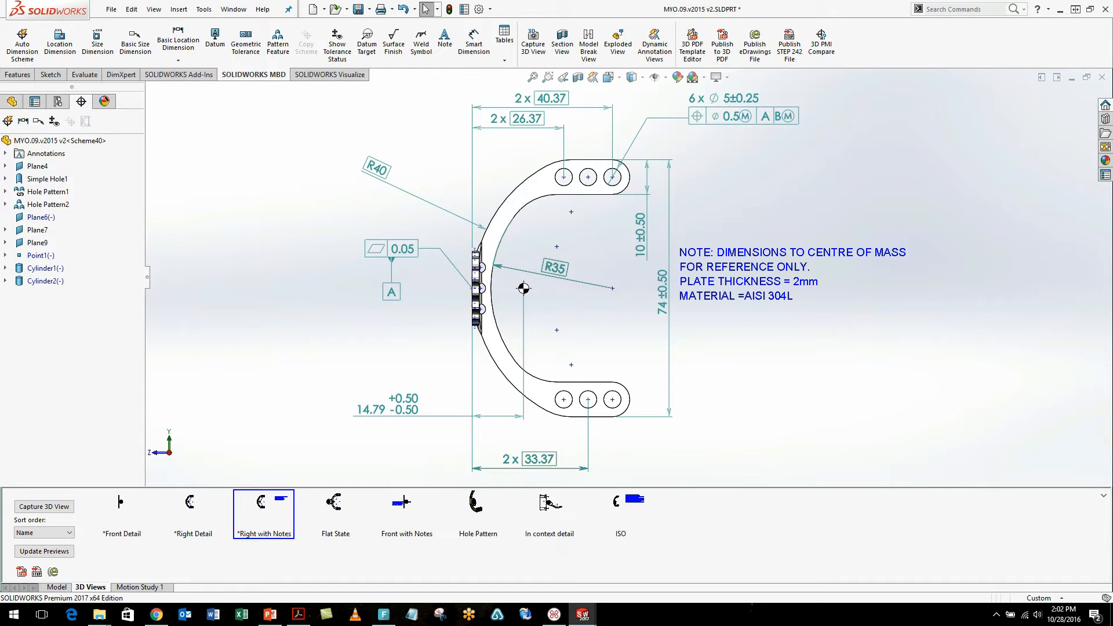
click(406, 502)
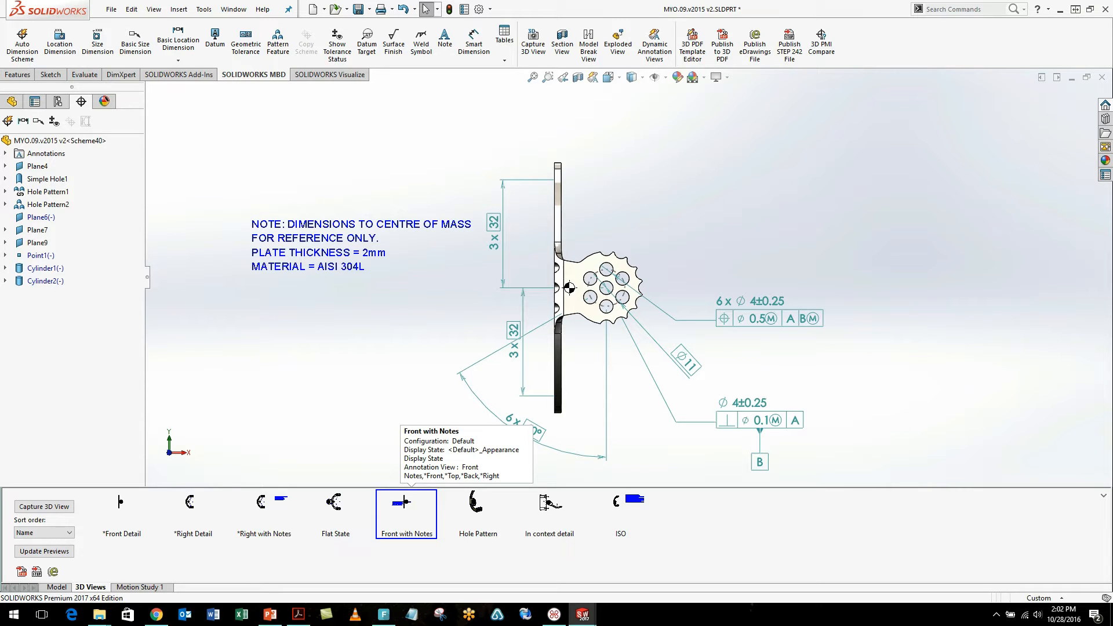
click(620, 501)
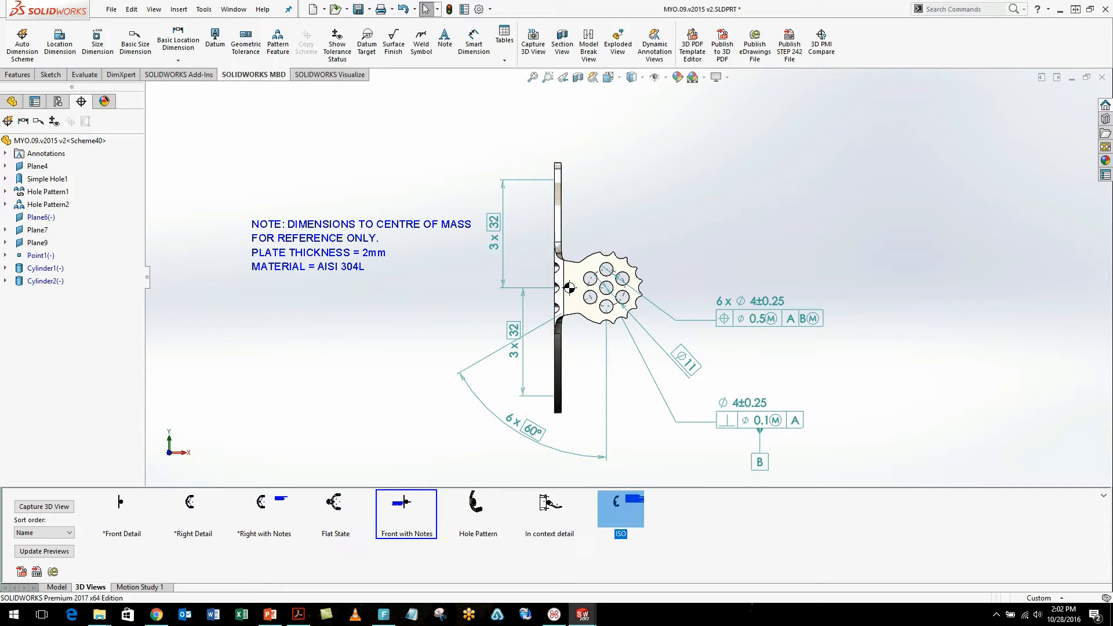
click(619, 514)
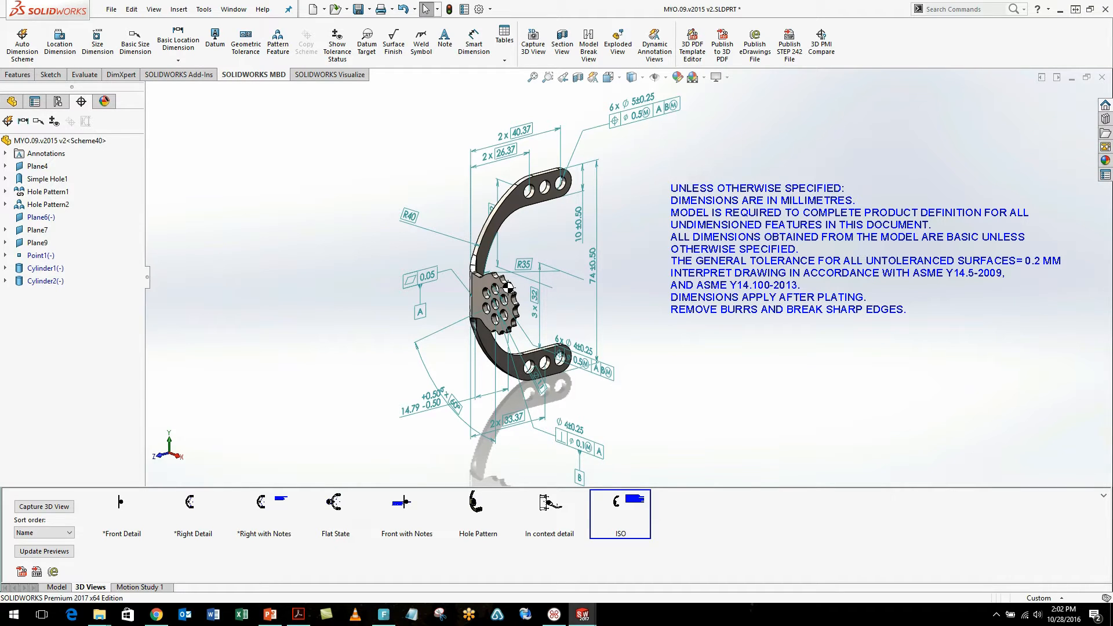
click(268, 614)
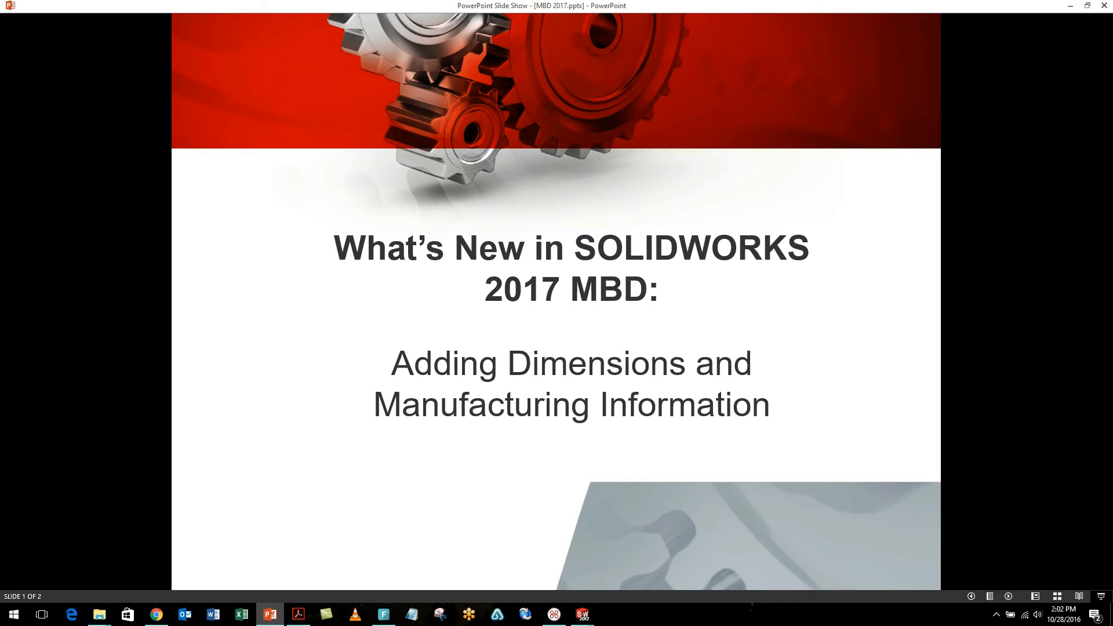